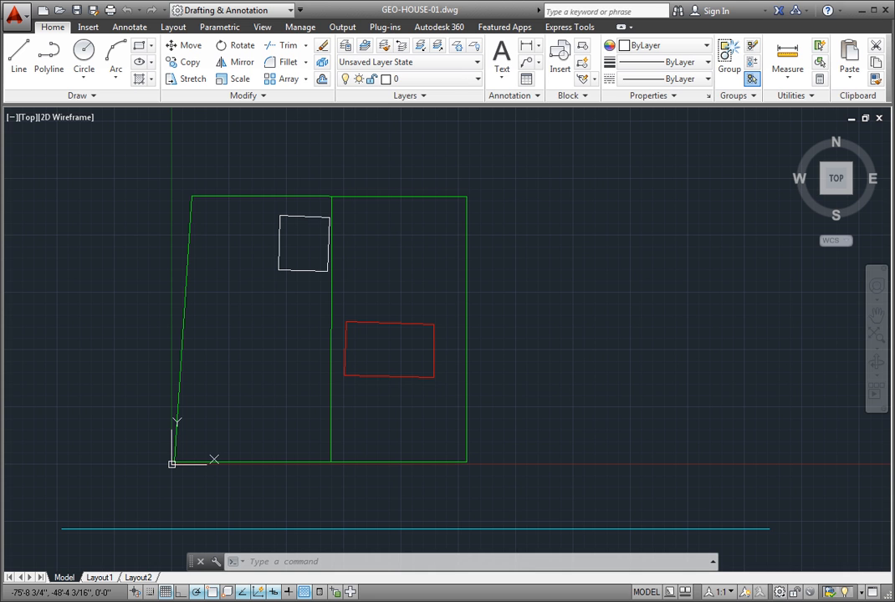
Show the Set Location options From Map and From File on the Insert tab.
{"action": "left_click", "coordinate": [86, 27]}
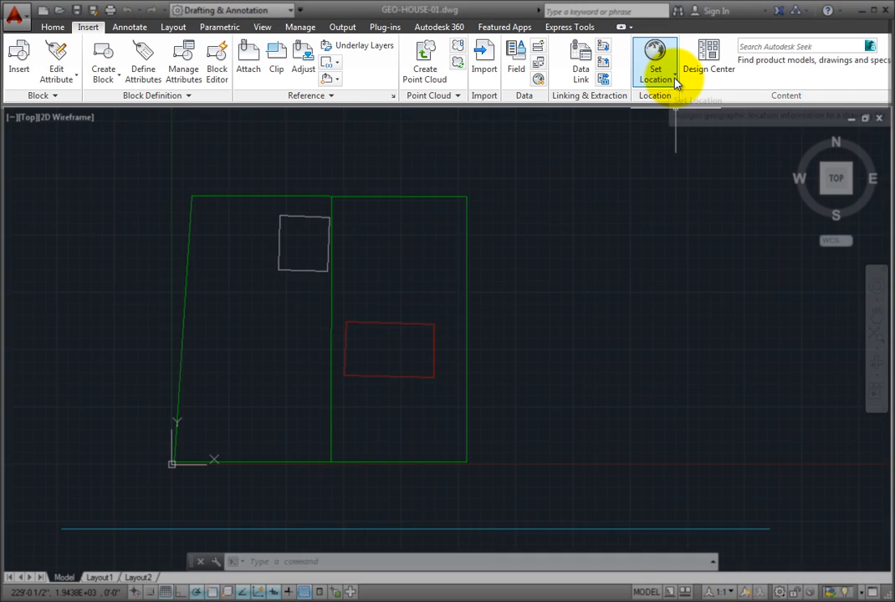
{"action": "left_click", "coordinate": [657, 59]}
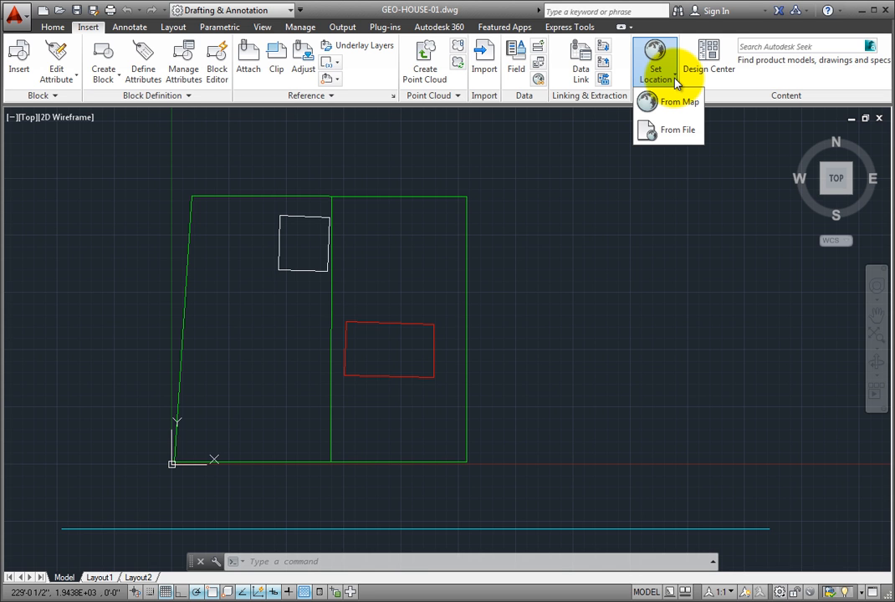
{"action": "mouse_move", "coordinate": [689, 102]}
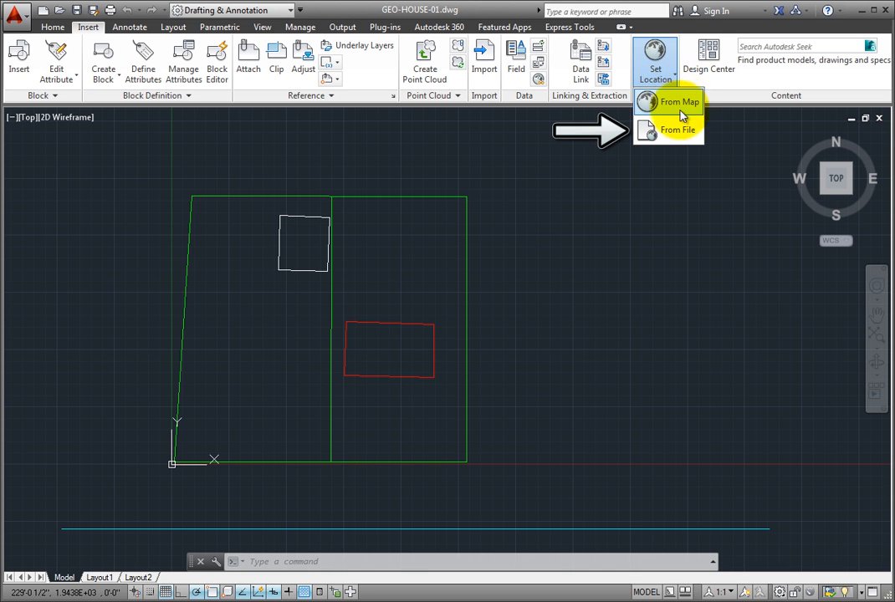
{"action": "mouse_move", "coordinate": [680, 130]}
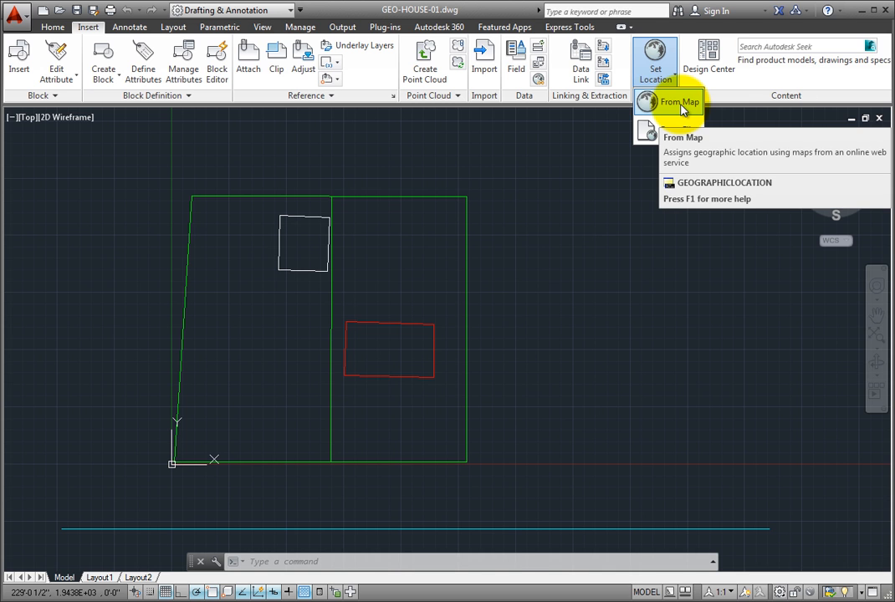
Geolocate from the online map, accept live map data, and sign in with Autodesk ID.
{"action": "left_click", "coordinate": [683, 101]}
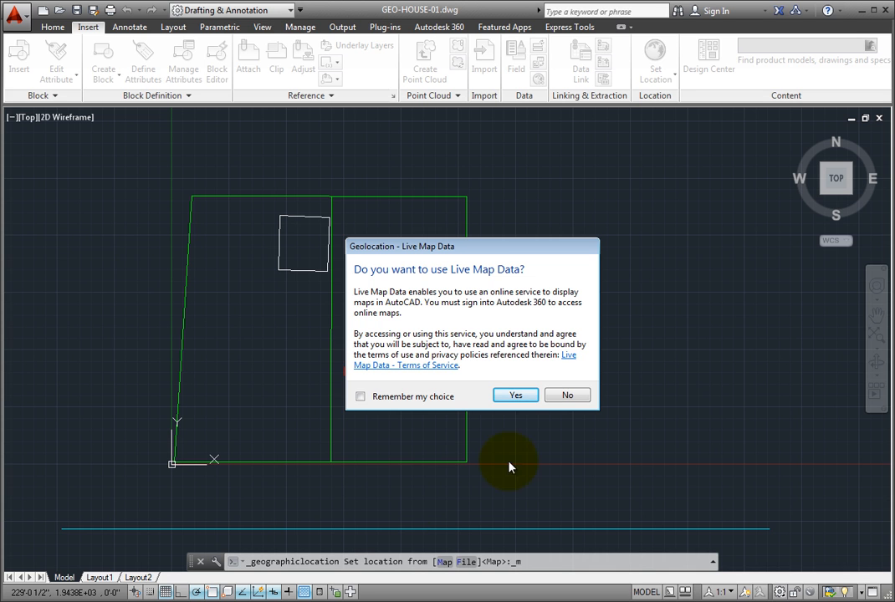
{"action": "left_click", "coordinate": [515, 395]}
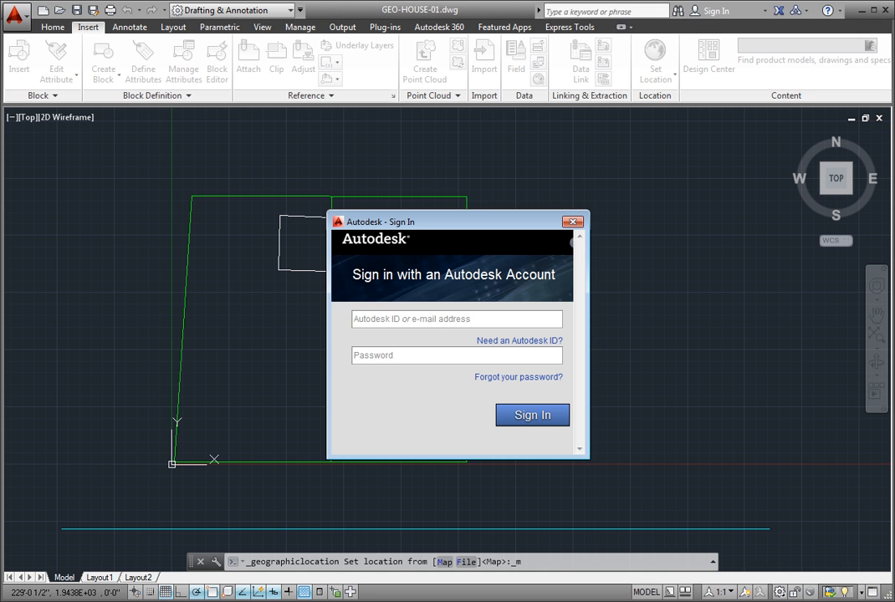
{"action": "left_click", "coordinate": [457, 318]}
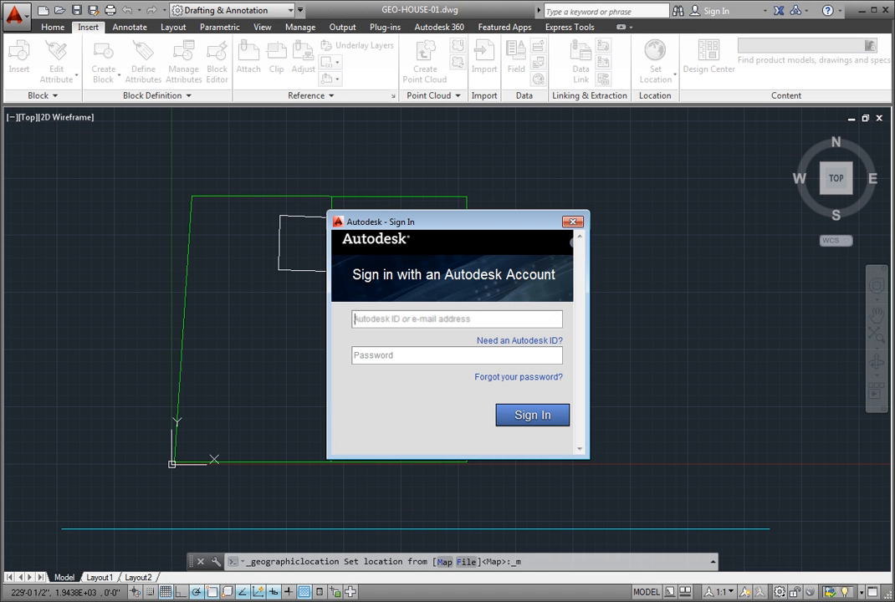
{"action": "left_click", "coordinate": [456, 319]}
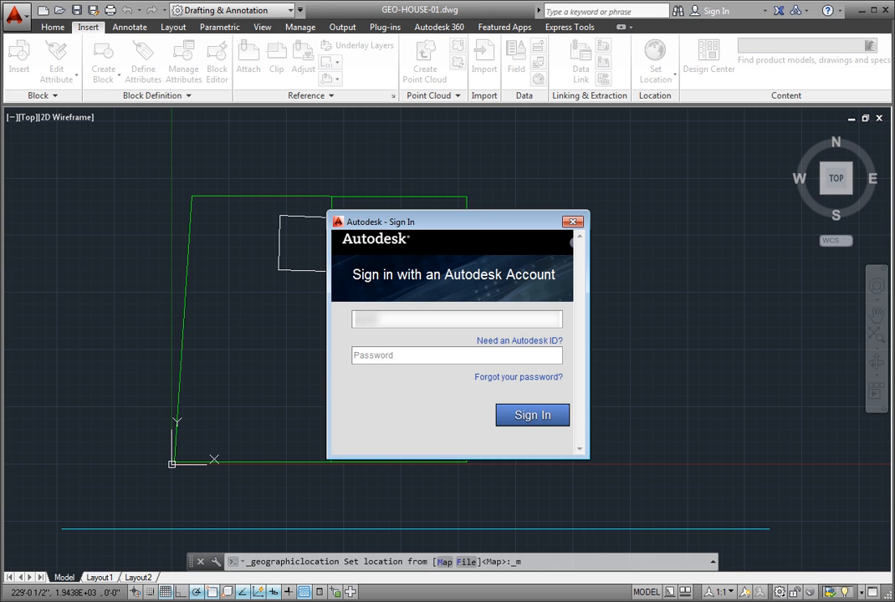
{"action": "left_click", "coordinate": [457, 356]}
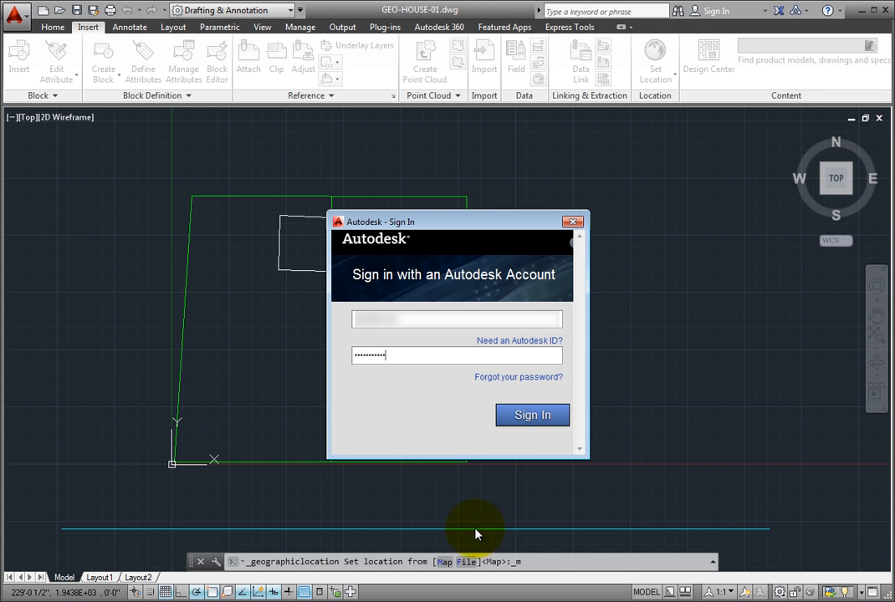
{"action": "left_click", "coordinate": [533, 415]}
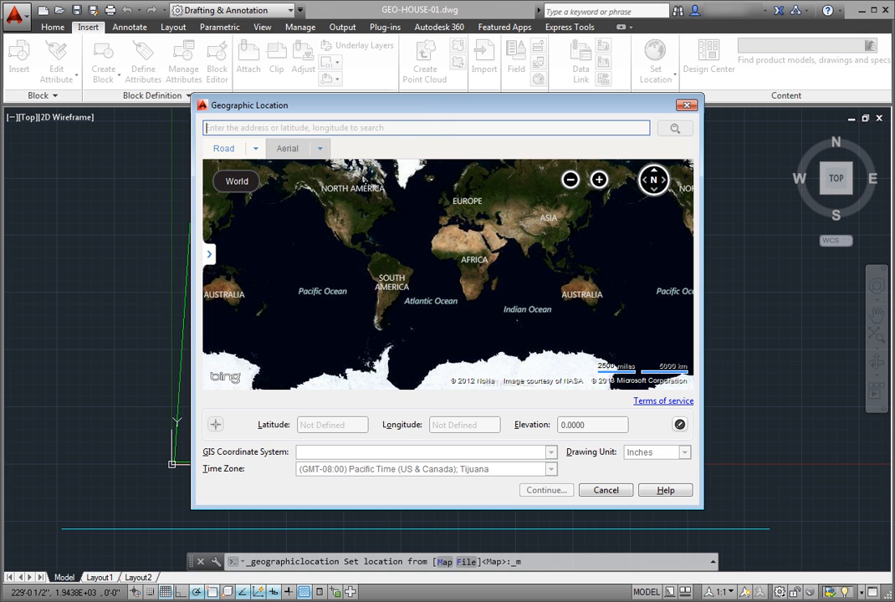
Search 'Bell' and drop a marker on Bellingham, WA, viewing the road map.
{"action": "type", "text": "Bellingham"}
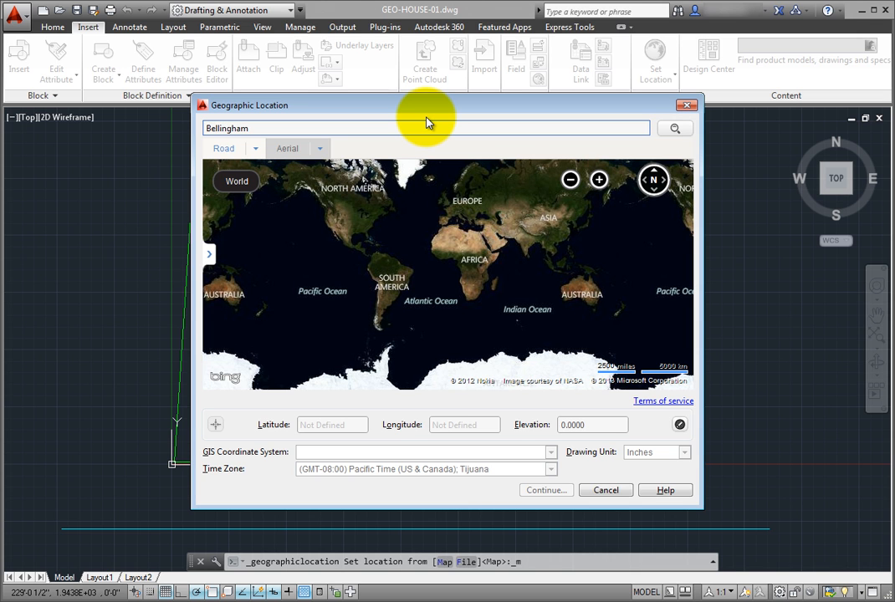
{"action": "left_click", "coordinate": [675, 128]}
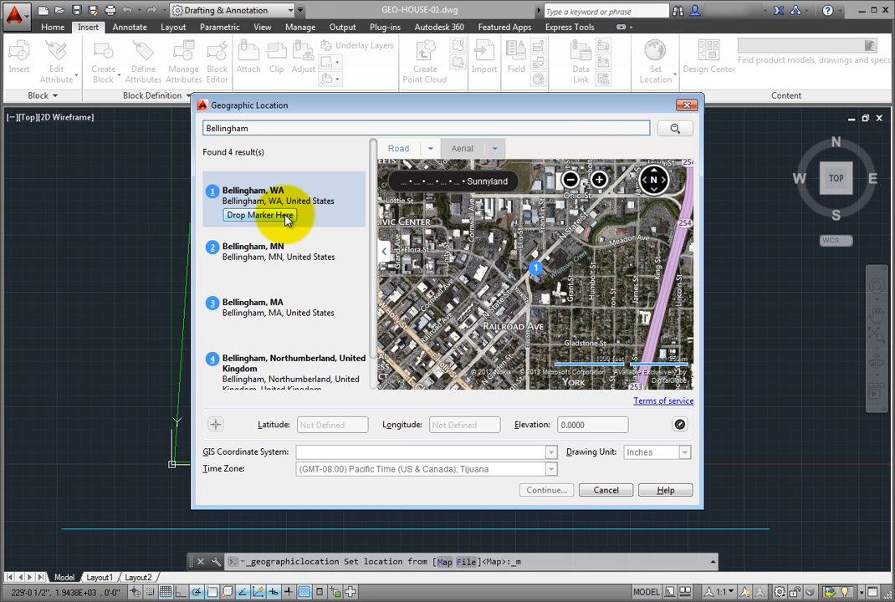
{"action": "left_click", "coordinate": [260, 215]}
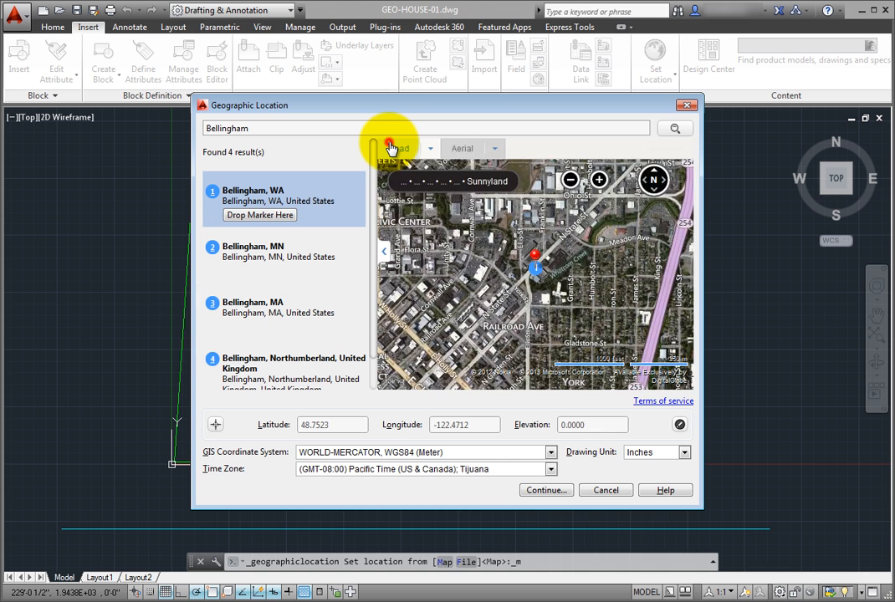
{"action": "left_click", "coordinate": [396, 148]}
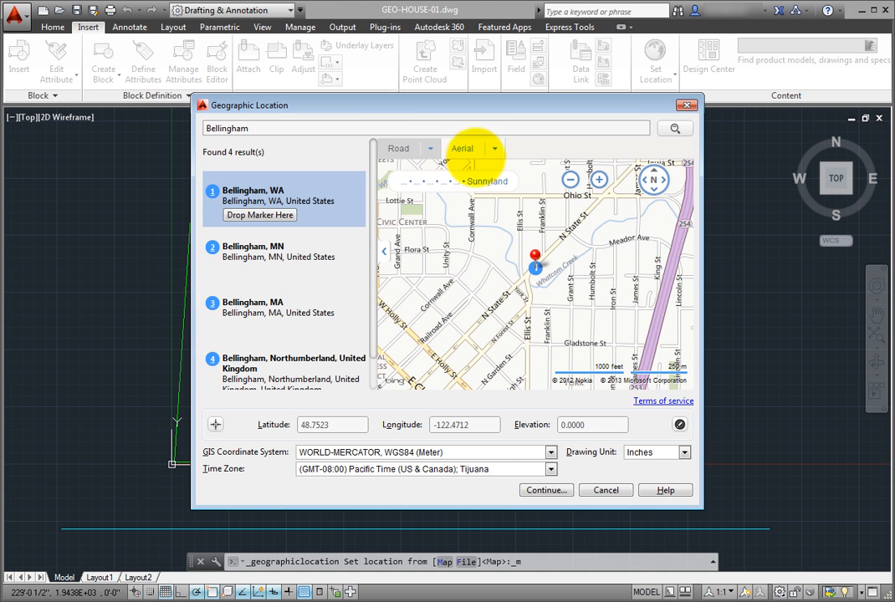
{"action": "left_click", "coordinate": [463, 148]}
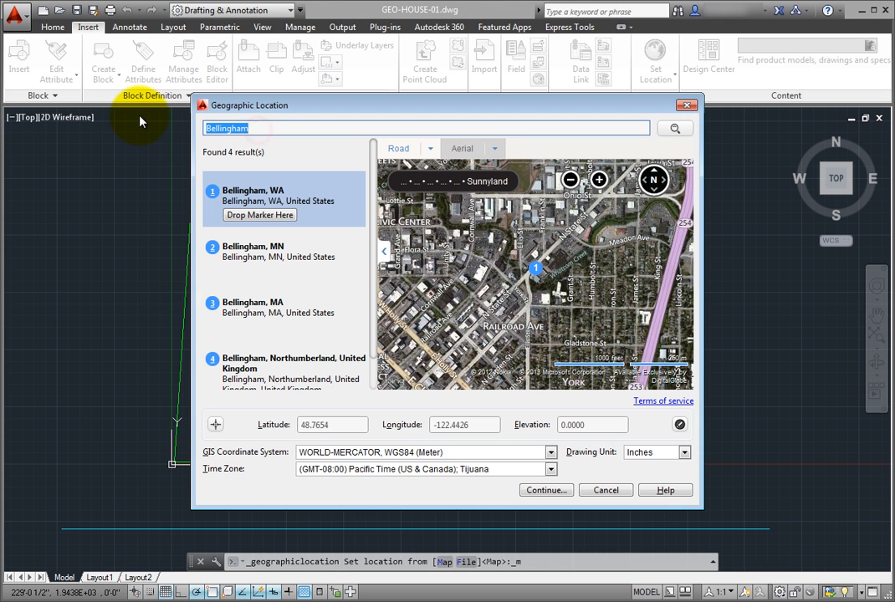
{"action": "type", "text": "1209 Yew"}
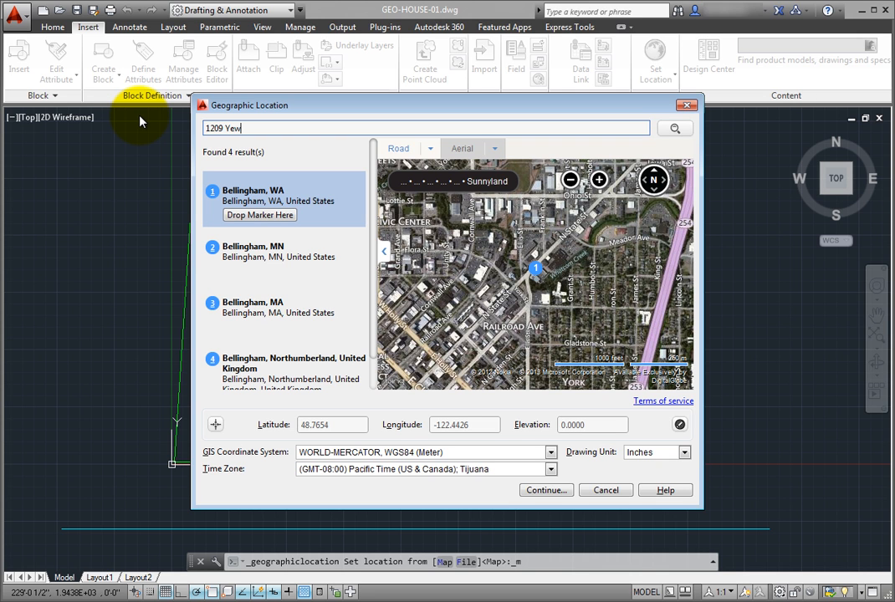
{"action": "type", "text": "Street, Bellingham, WA"}
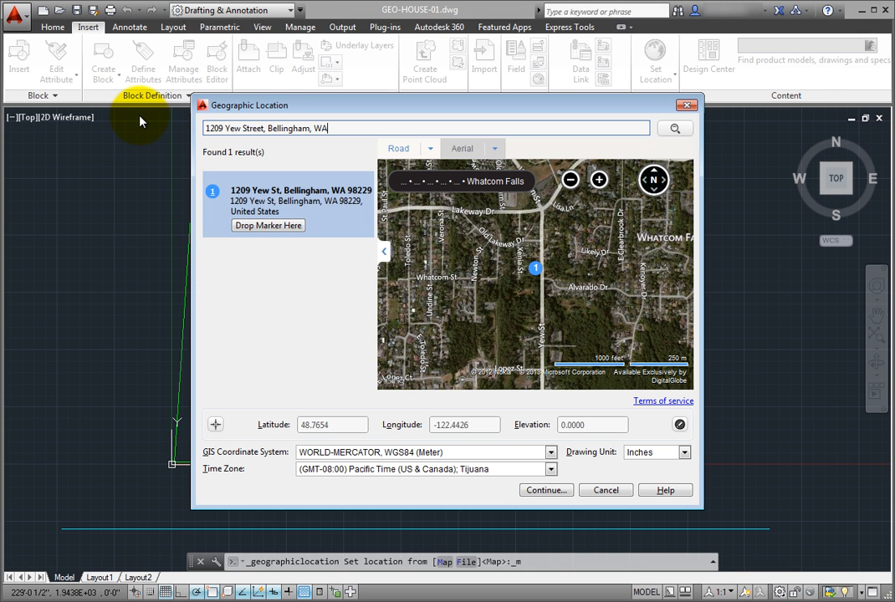
{"action": "mouse_move", "coordinate": [165, 167]}
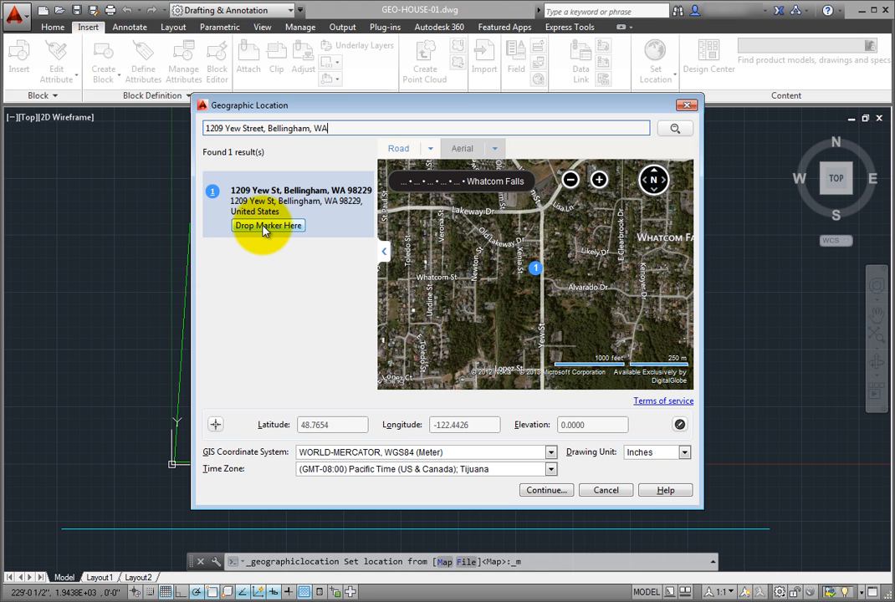
{"action": "left_click", "coordinate": [268, 225]}
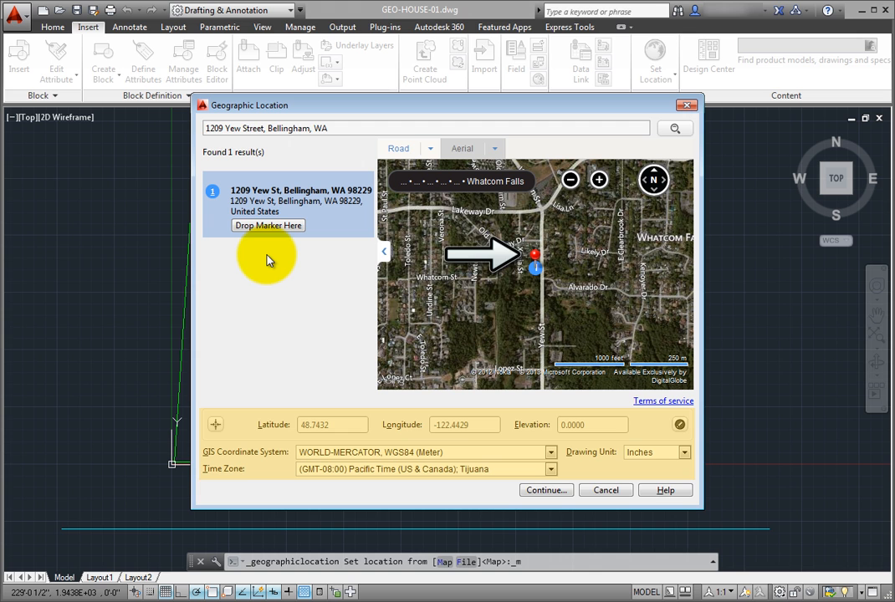
{"action": "mouse_move", "coordinate": [332, 429]}
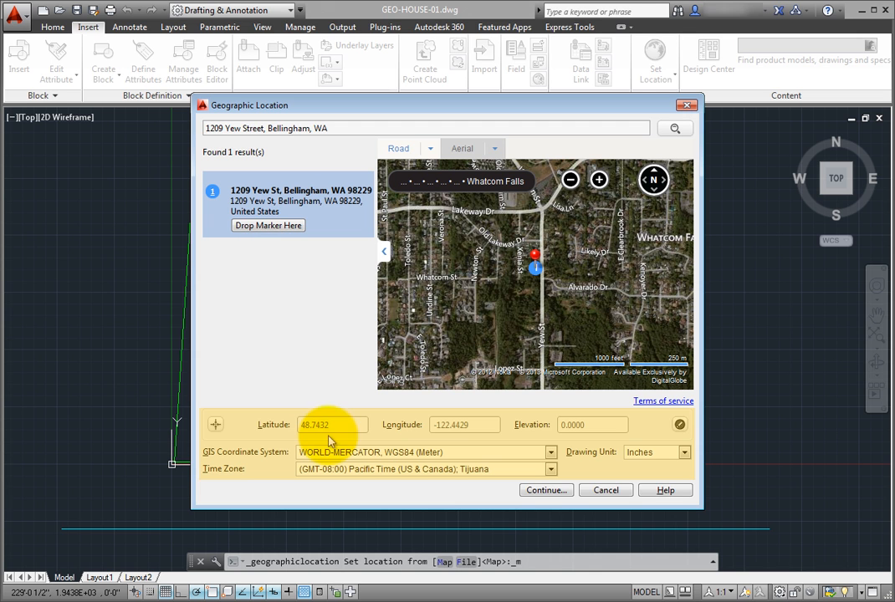
{"action": "mouse_move", "coordinate": [479, 483]}
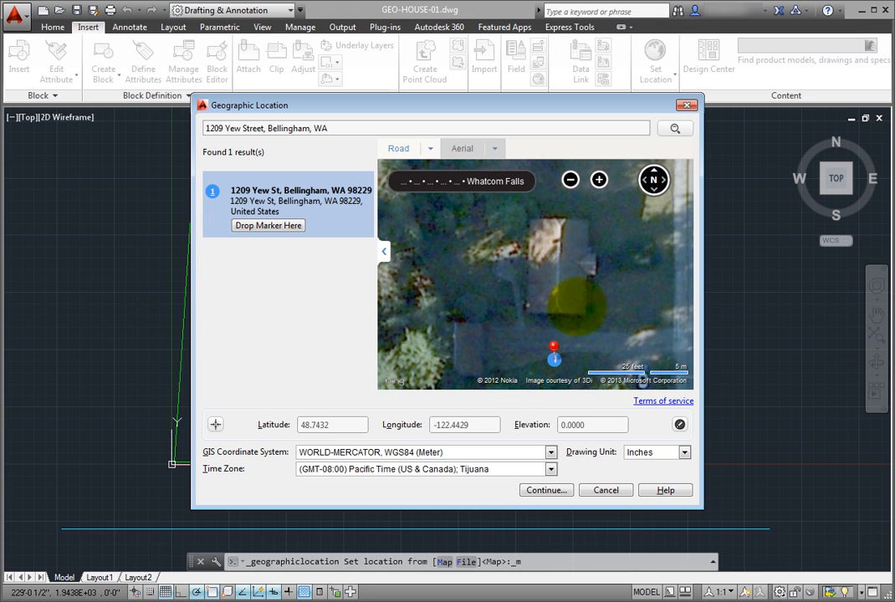
{"action": "mouse_move", "coordinate": [530, 221]}
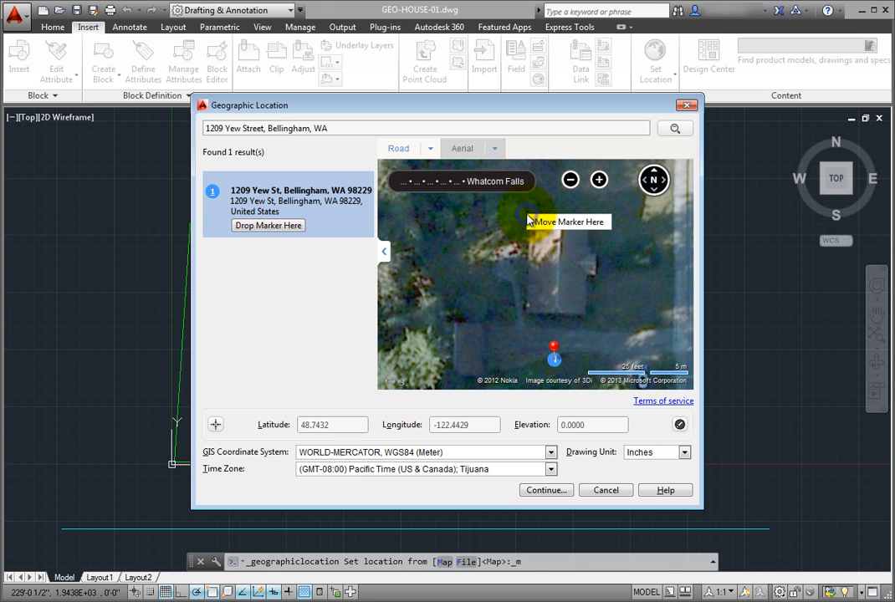
Move the marker onto the house front and enter elevation 305.
{"action": "left_click", "coordinate": [556, 226]}
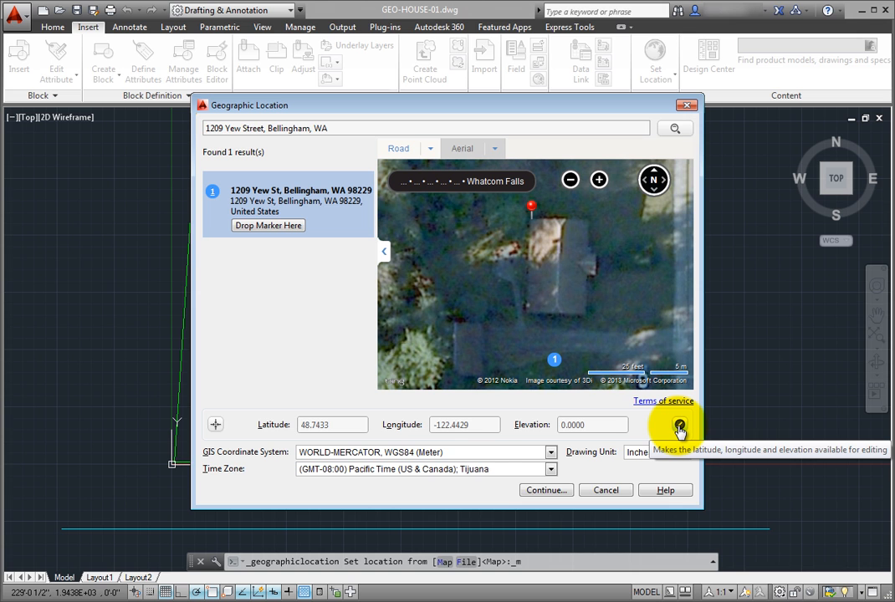
{"action": "left_click", "coordinate": [680, 425]}
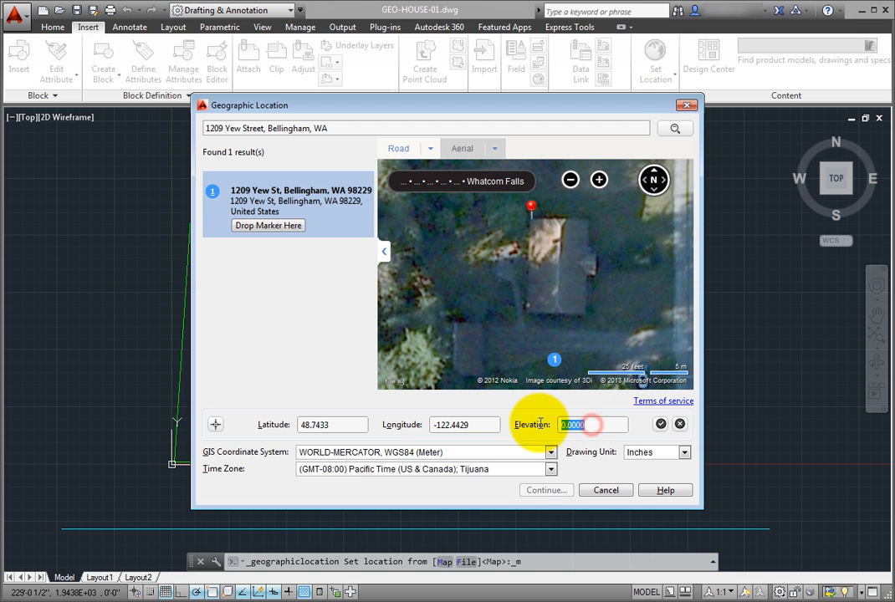
{"action": "type", "text": "305"}
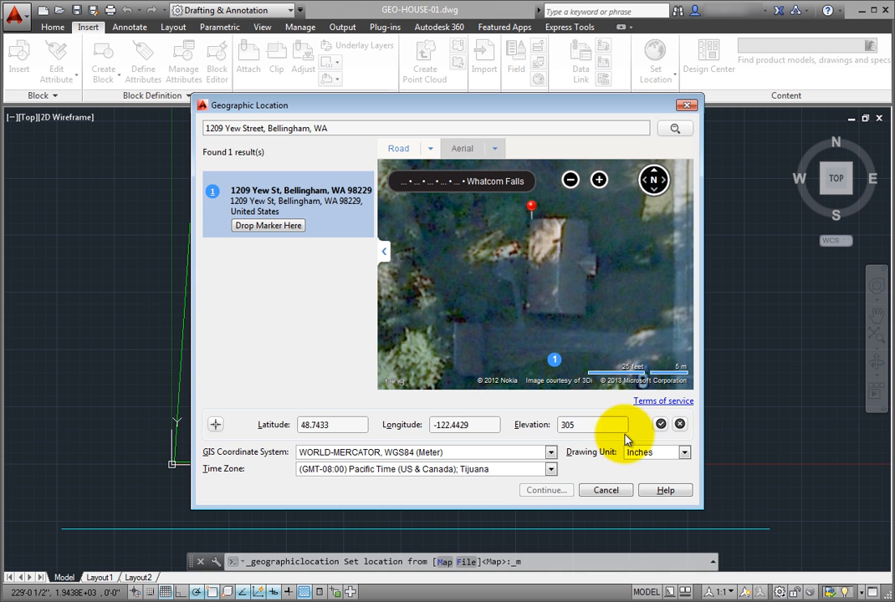
{"action": "mouse_move", "coordinate": [659, 423]}
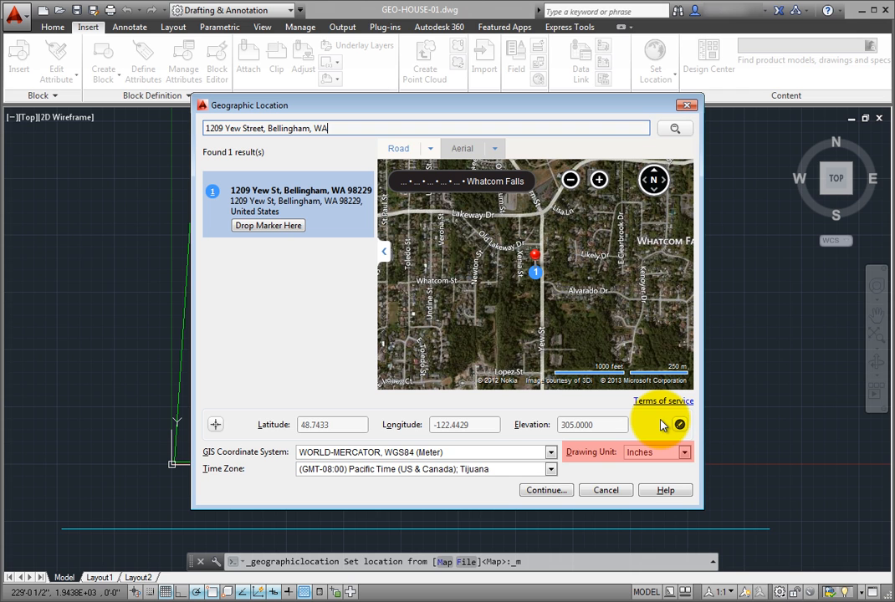
{"action": "mouse_move", "coordinate": [684, 452]}
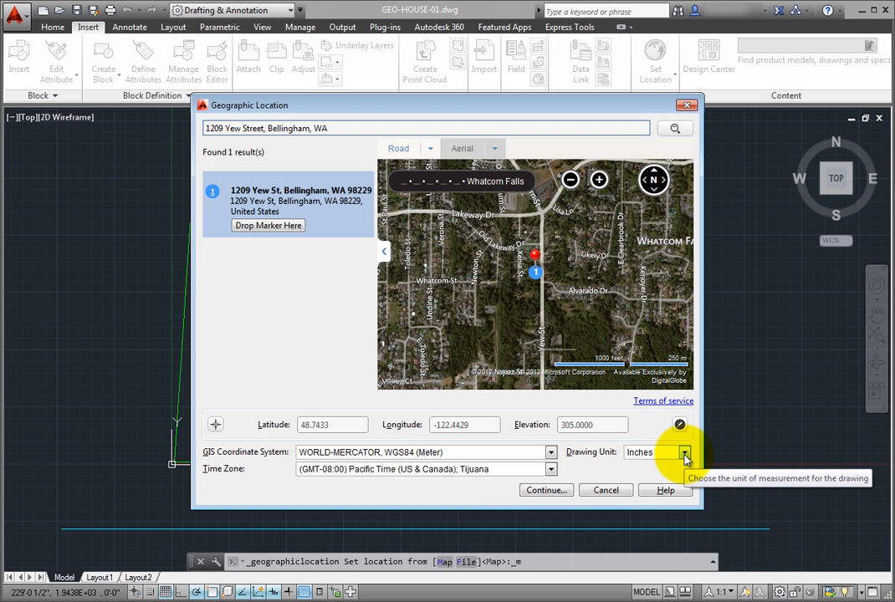
Keep Inches as drawing unit, choose WA-N, NAD27 (Foot) coordinate system, and continue.
{"action": "left_click", "coordinate": [683, 452]}
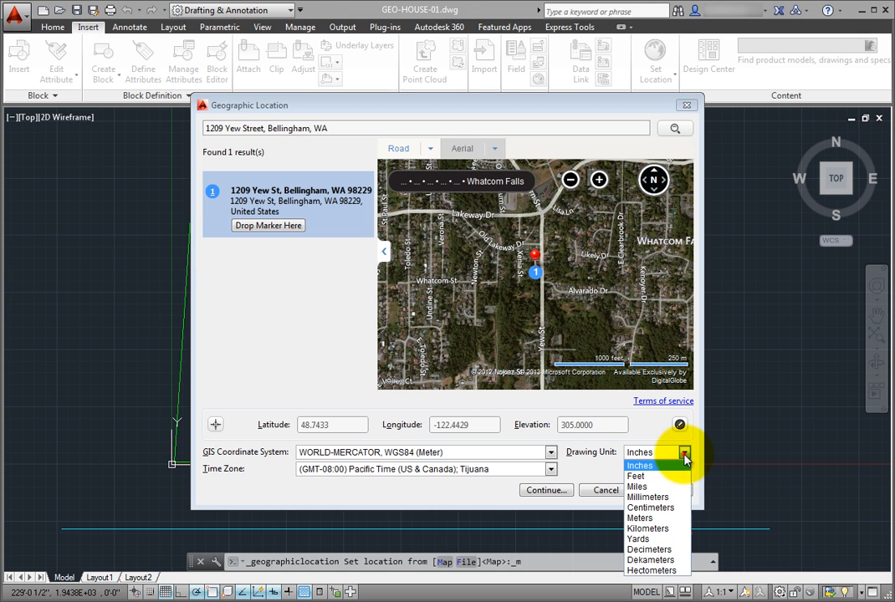
{"action": "mouse_move", "coordinate": [685, 455]}
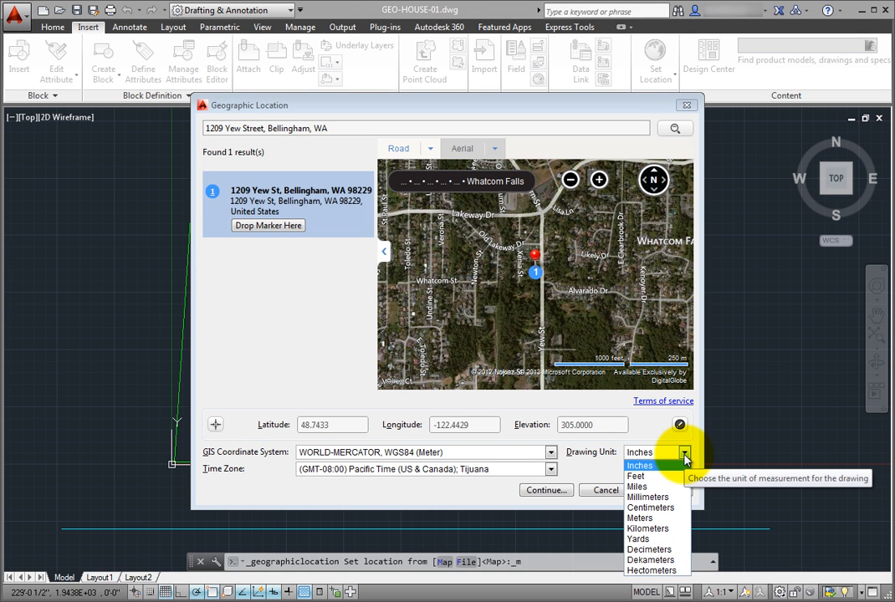
{"action": "left_click", "coordinate": [640, 465]}
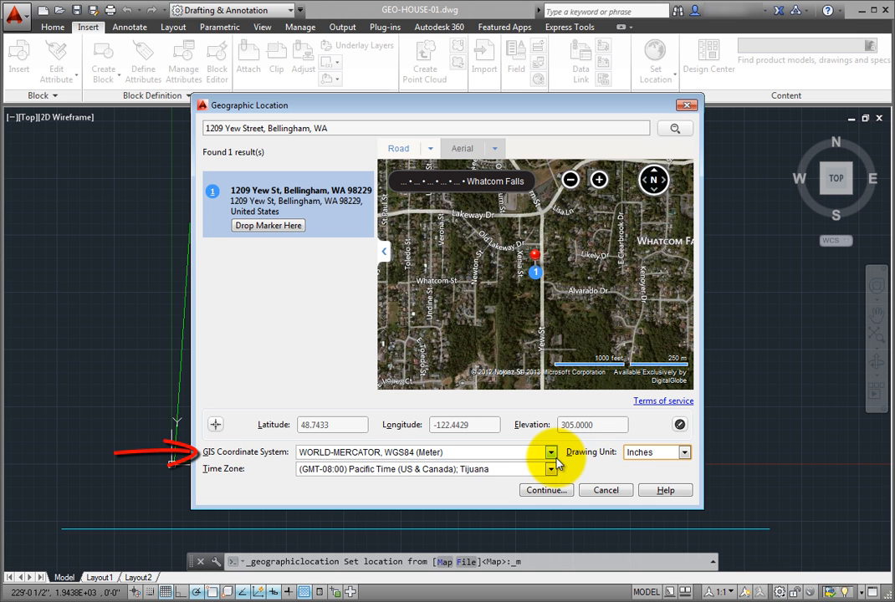
{"action": "mouse_move", "coordinate": [551, 452]}
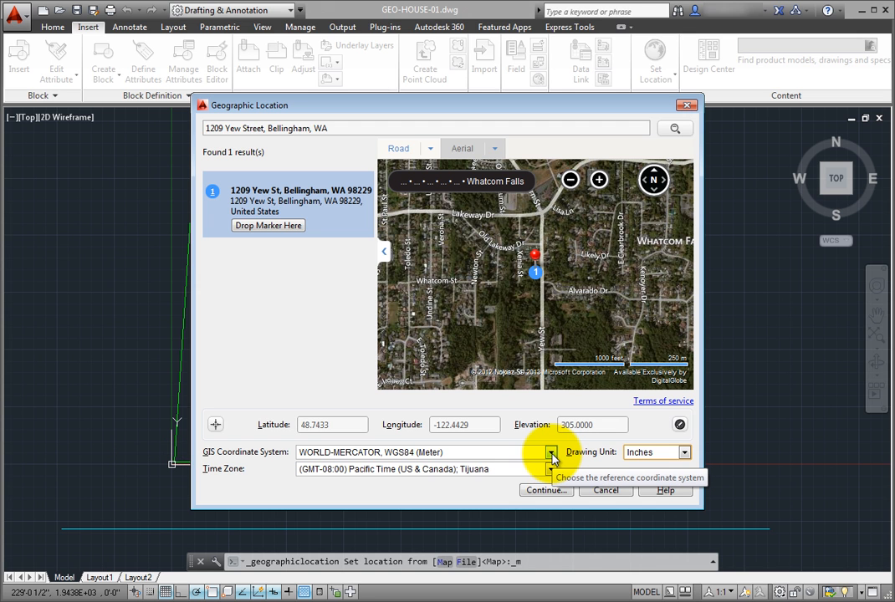
{"action": "left_click", "coordinate": [549, 452]}
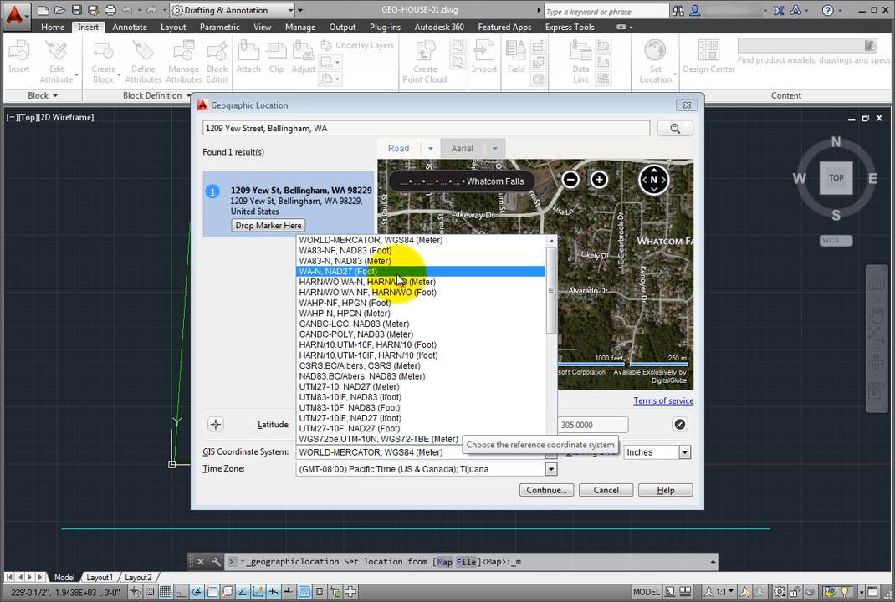
{"action": "left_click", "coordinate": [338, 271]}
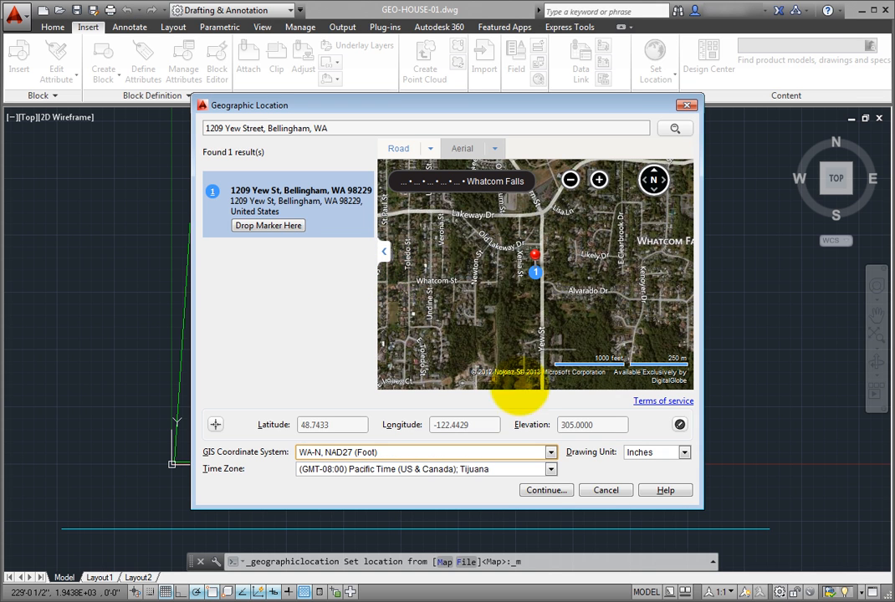
{"action": "left_click", "coordinate": [545, 490]}
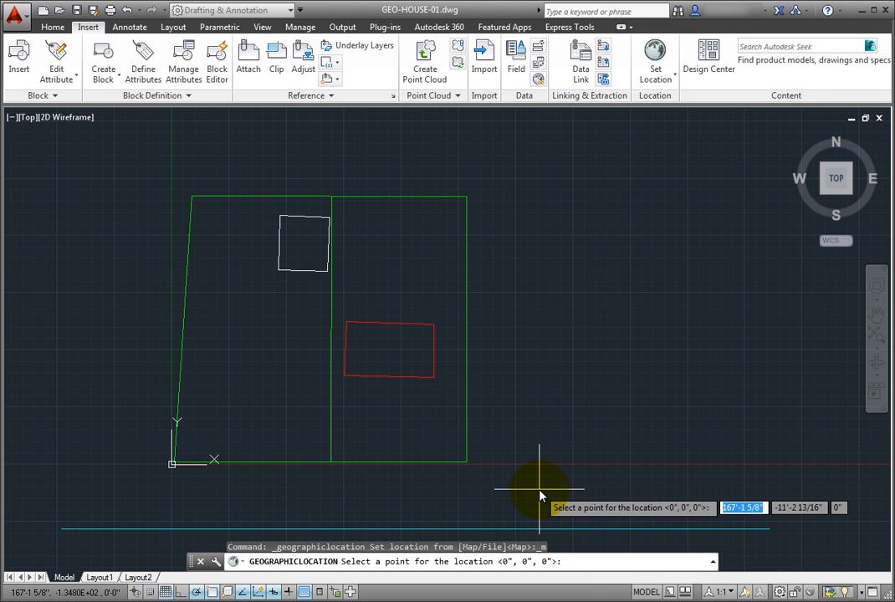
{"action": "mouse_move", "coordinate": [438, 326]}
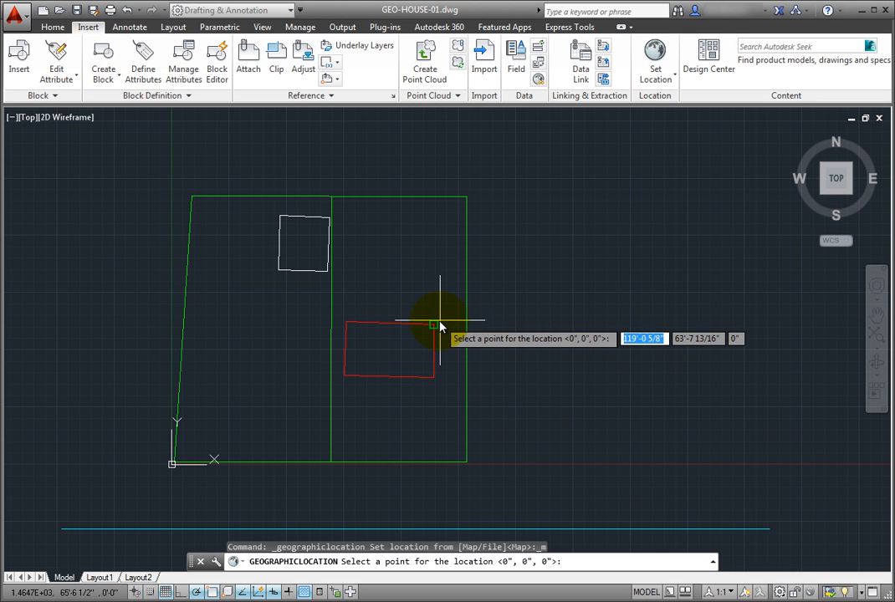
{"action": "mouse_move", "coordinate": [430, 324]}
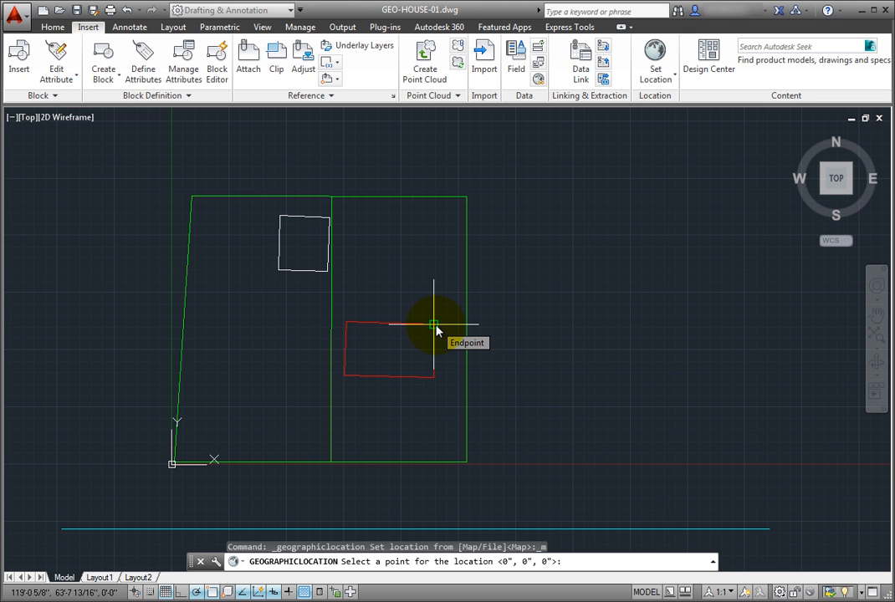
Place the location at the red outline's top-right corner with north at 0°.
{"action": "left_click", "coordinate": [429, 324]}
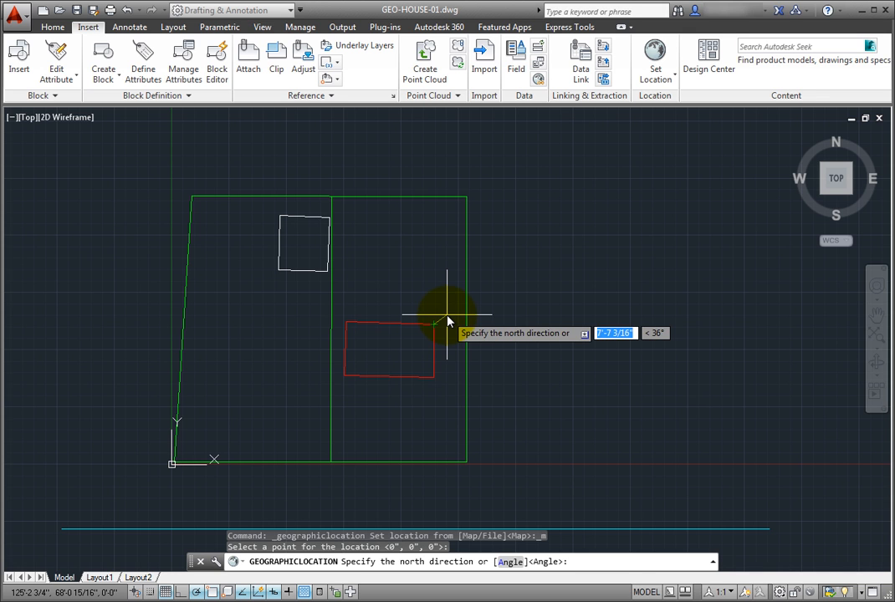
{"action": "mouse_move", "coordinate": [559, 324]}
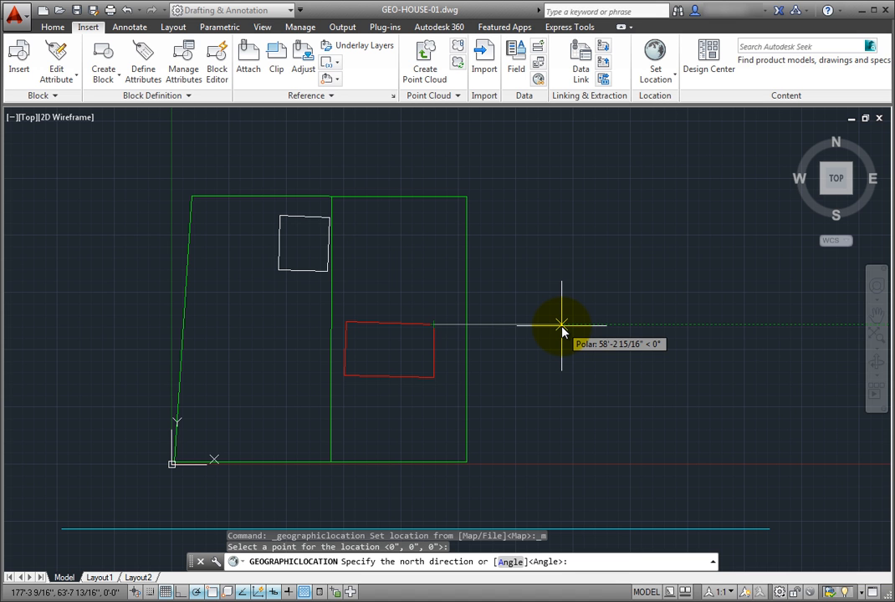
{"action": "left_click", "coordinate": [561, 324]}
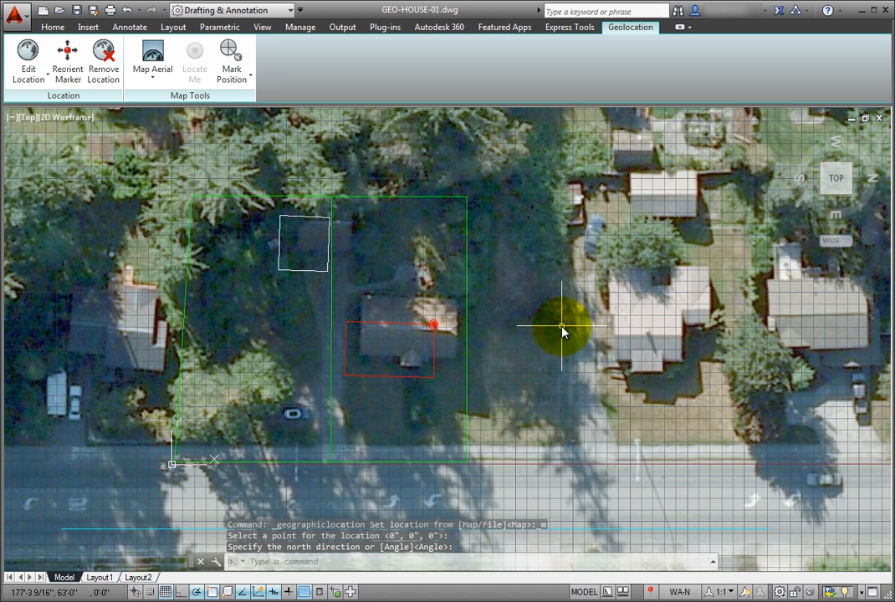